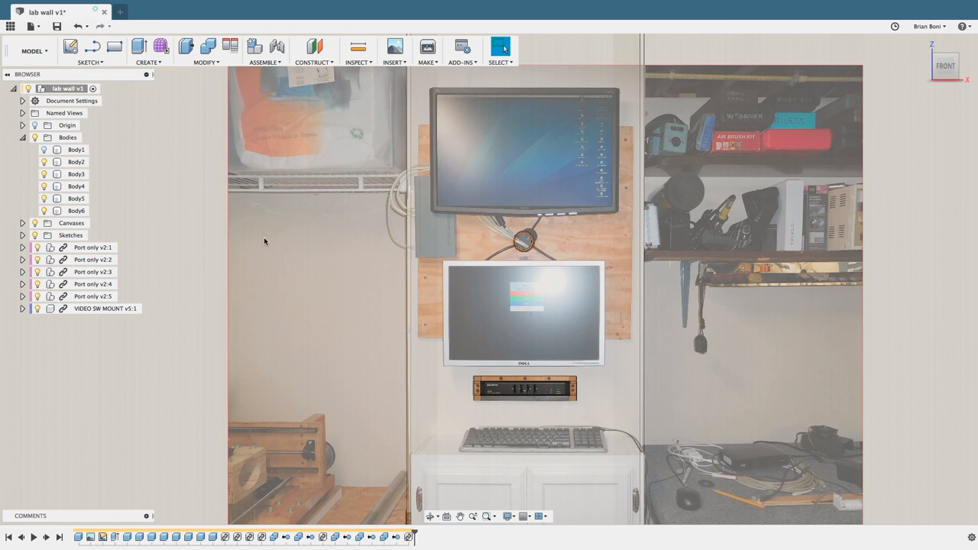
- Select Body2 of the lab wall model and inspect the switcher mount from the front
left_click(76, 162)
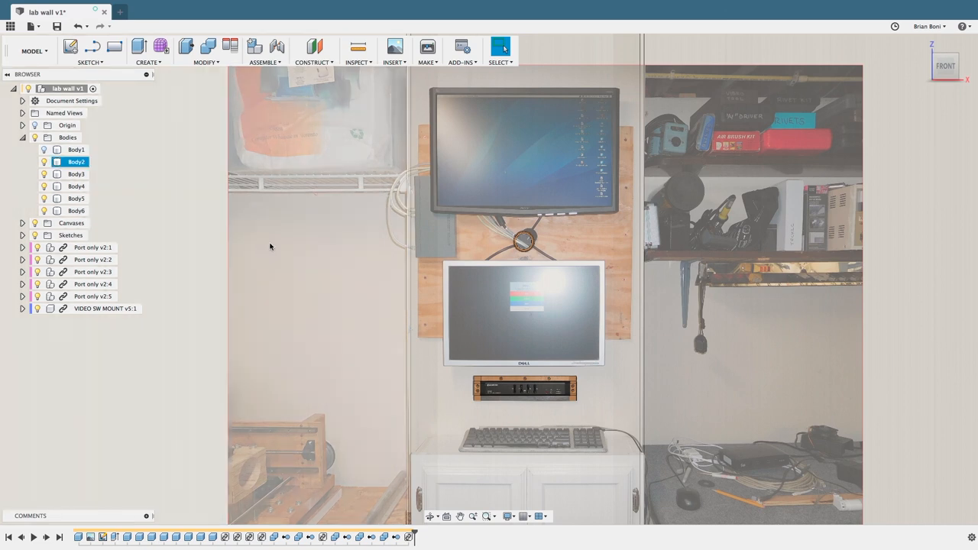
mouse_move(257, 243)
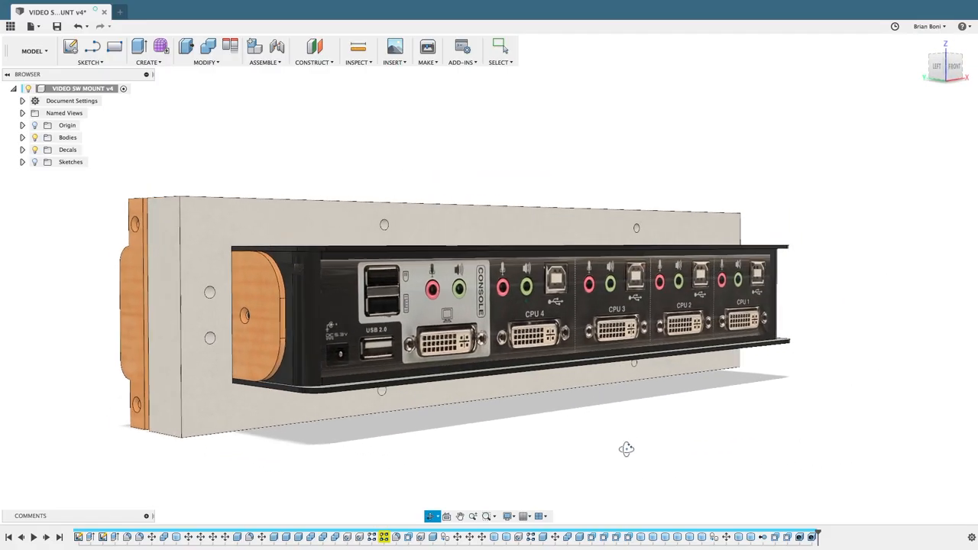
left_click_drag(627, 450, 837, 453)
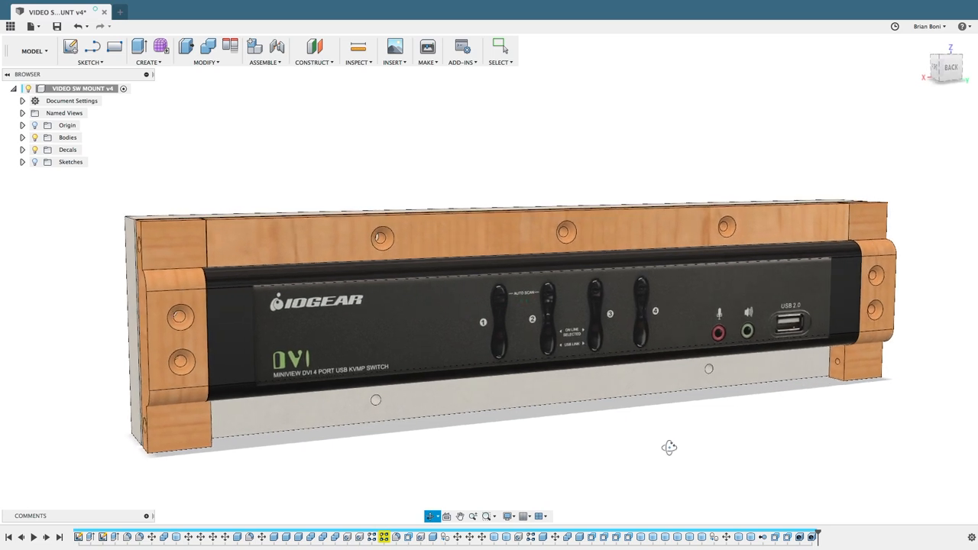
left_click_drag(669, 448, 654, 453)
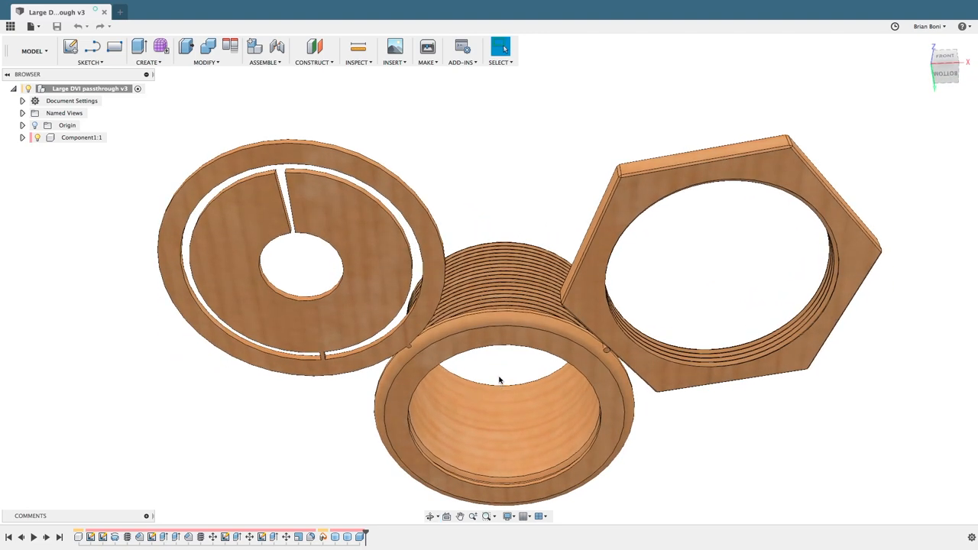
- Create a section analysis on the nut's face and push the cut through the nut and threaded barrel
left_click(358, 49)
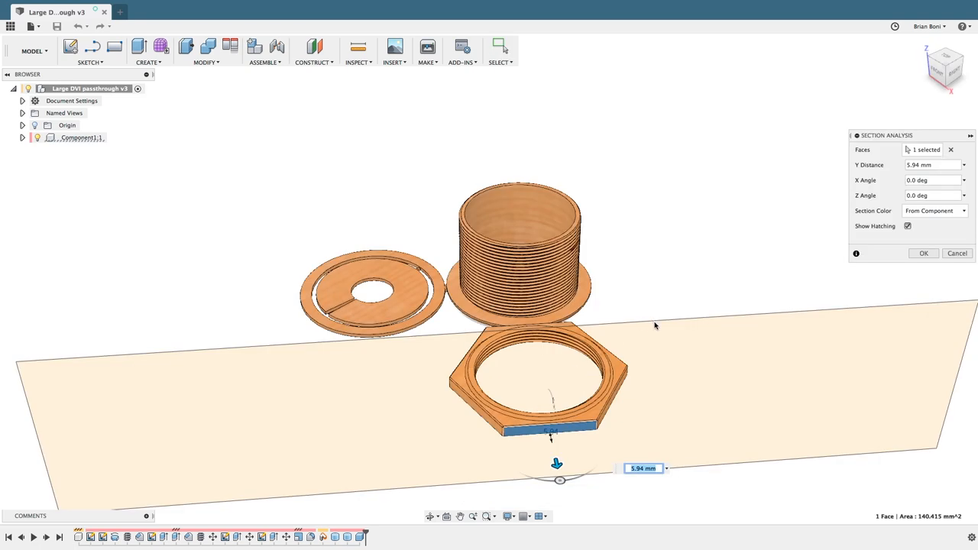
mouse_move(660, 382)
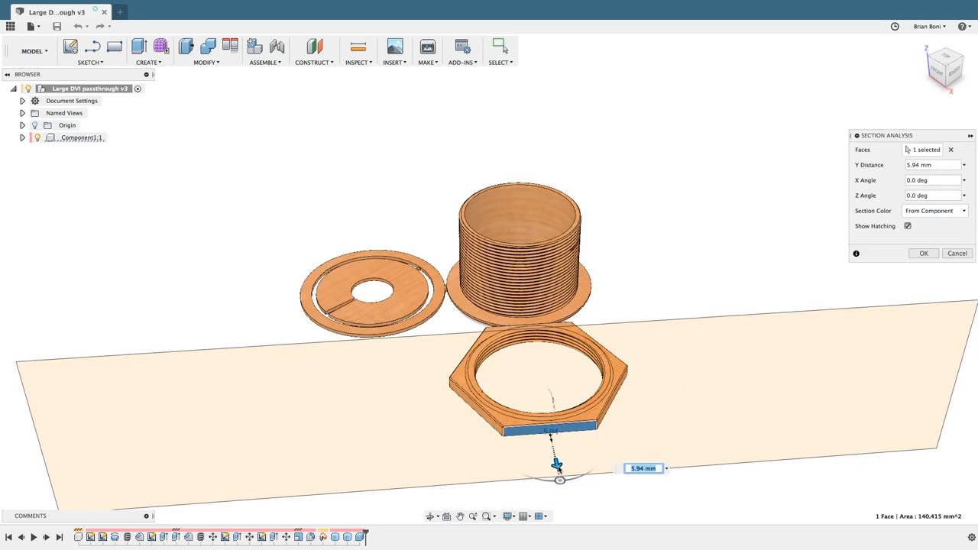
left_click_drag(557, 465, 549, 425)
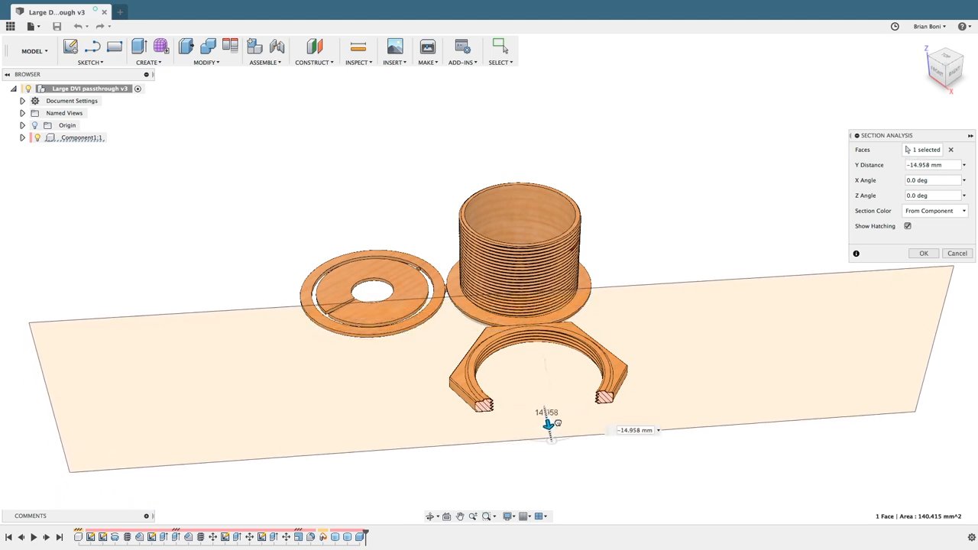
left_click_drag(548, 425, 535, 364)
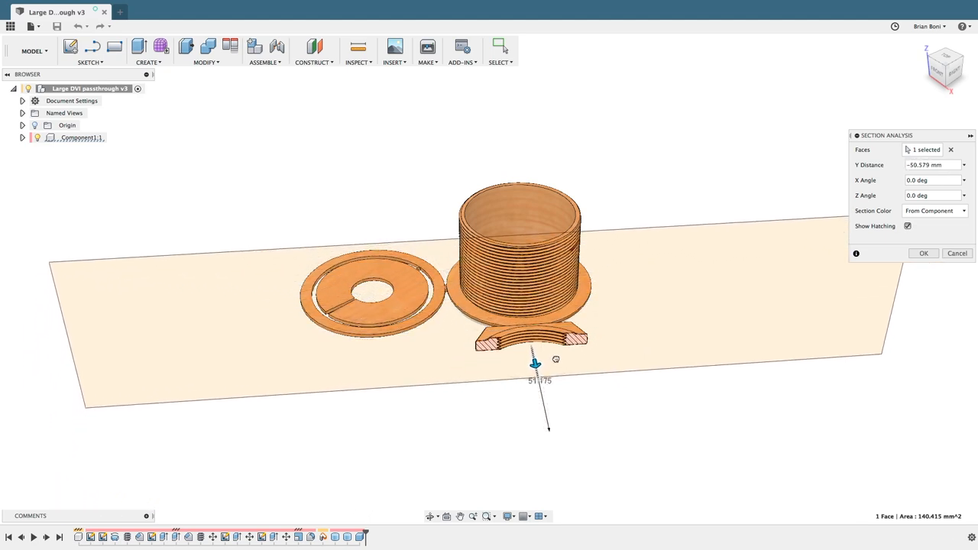
left_click_drag(535, 364, 529, 333)
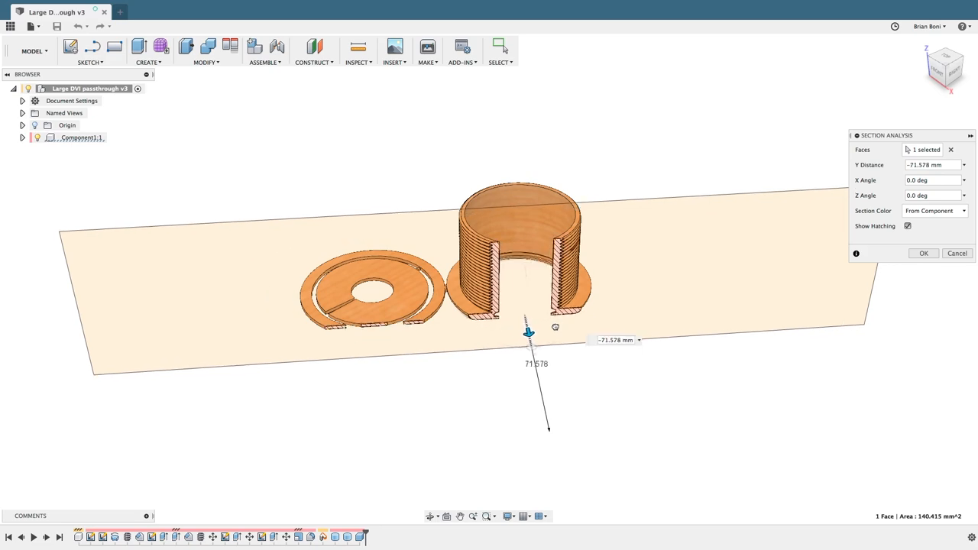